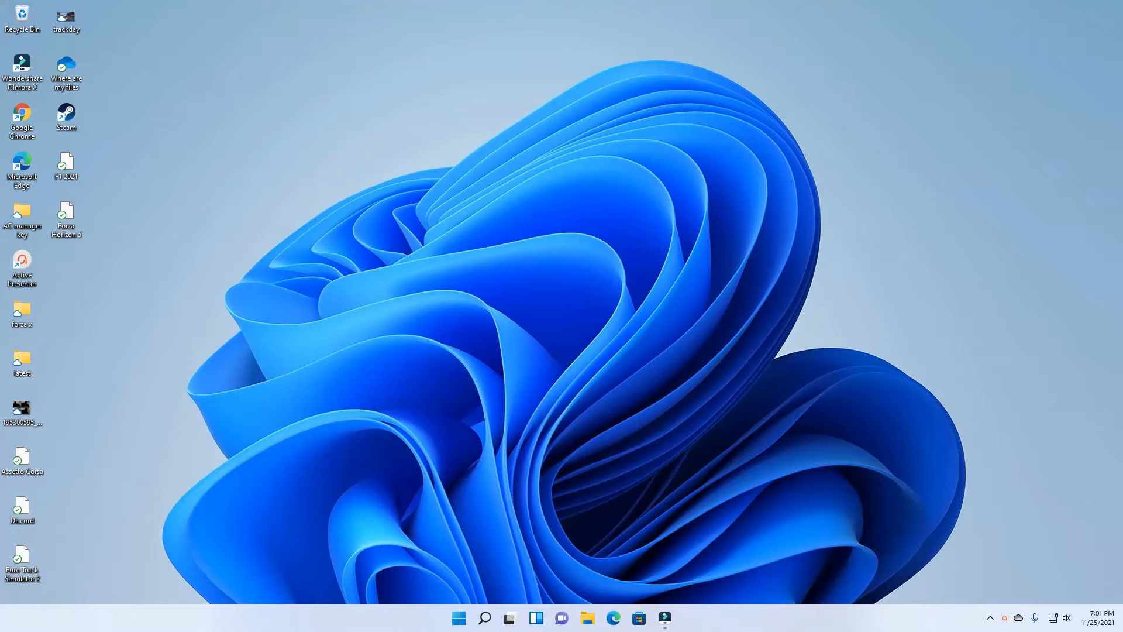
Step: Show the wheel and pedals in Logitech Gaming Software, then launch Google Chrome
click(664, 618)
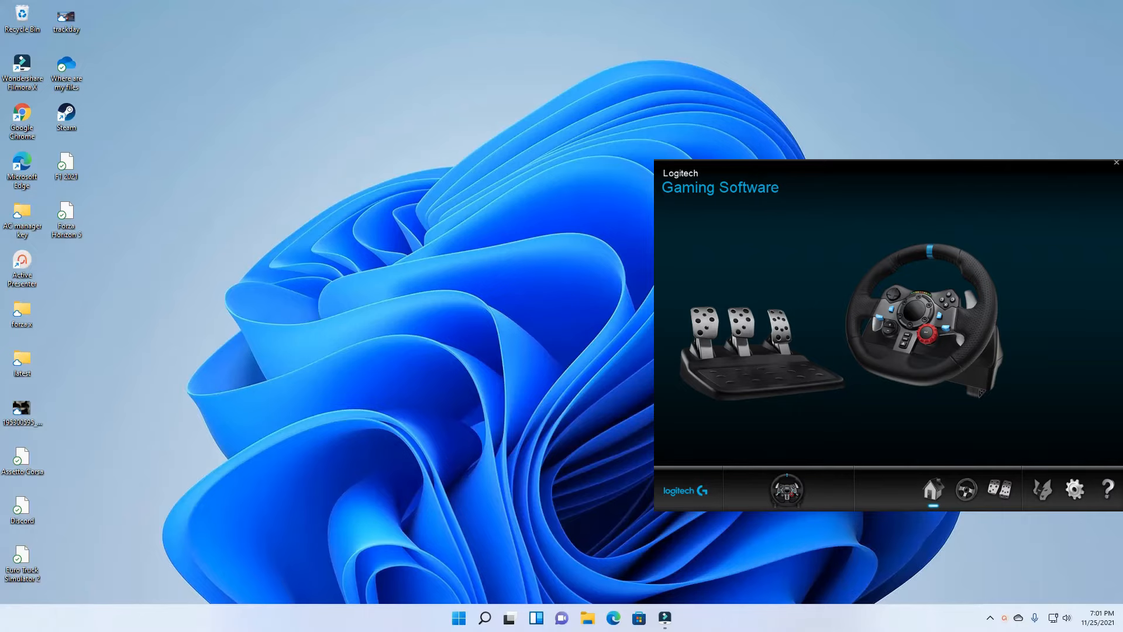
click(1114, 160)
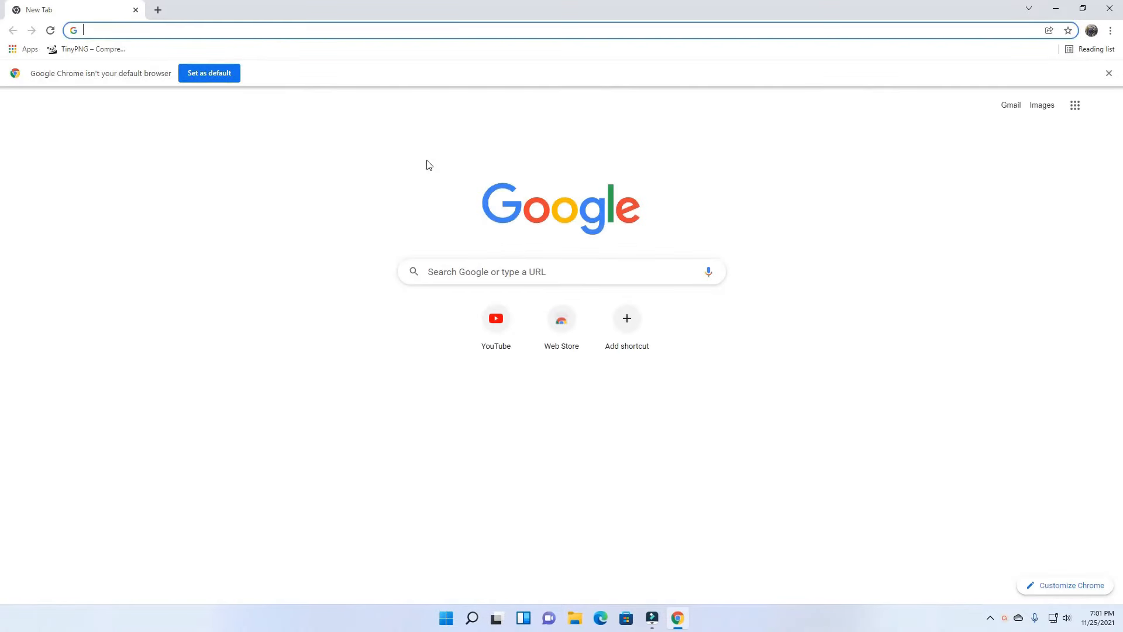
Step: Search Google for 'logitech gaming software' from the Chrome address bar
text(logitech gaming softy)
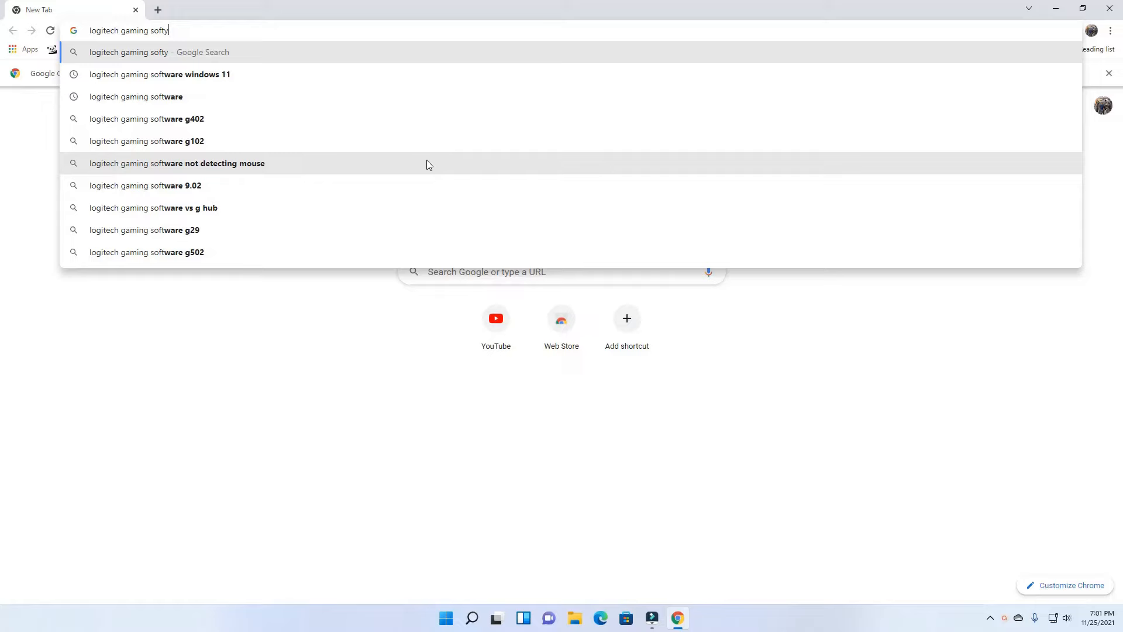
text(ware&oq=logitech+gaming+)
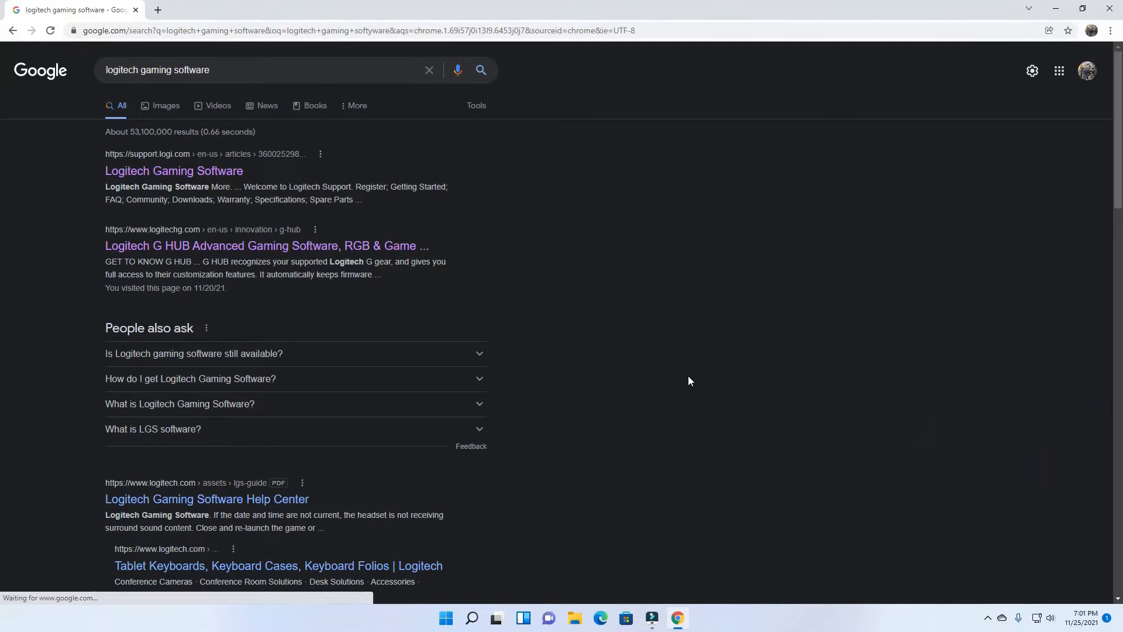
Step: Download the 64-bit Logitech Gaming Software installer (LGS_9.02.65_x64) from the Logitech Support article
click(173, 171)
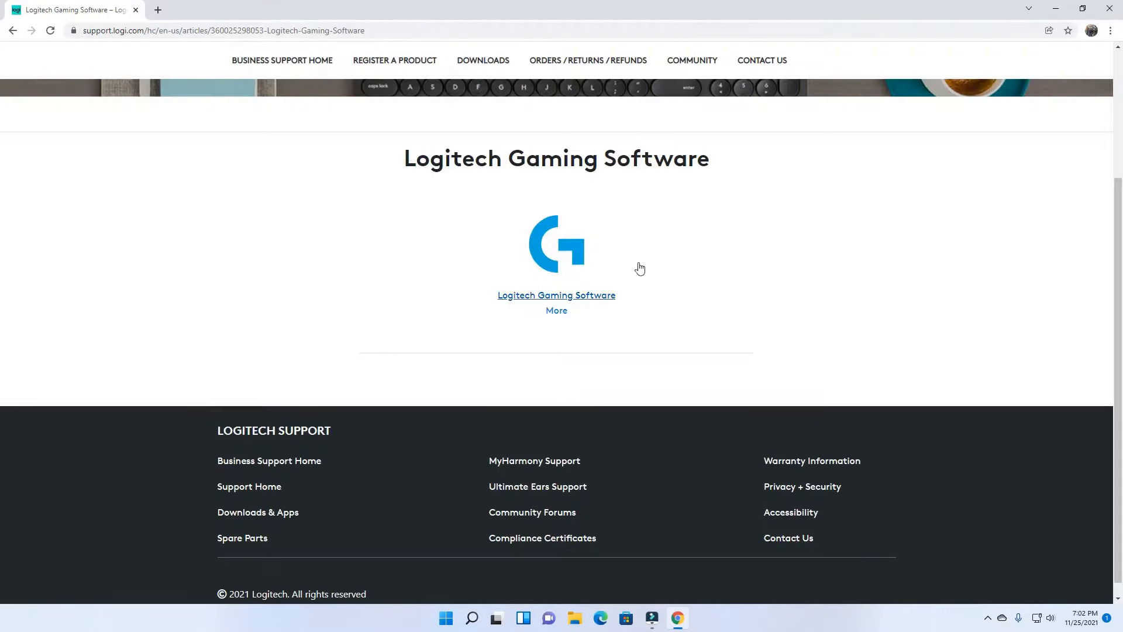
click(557, 311)
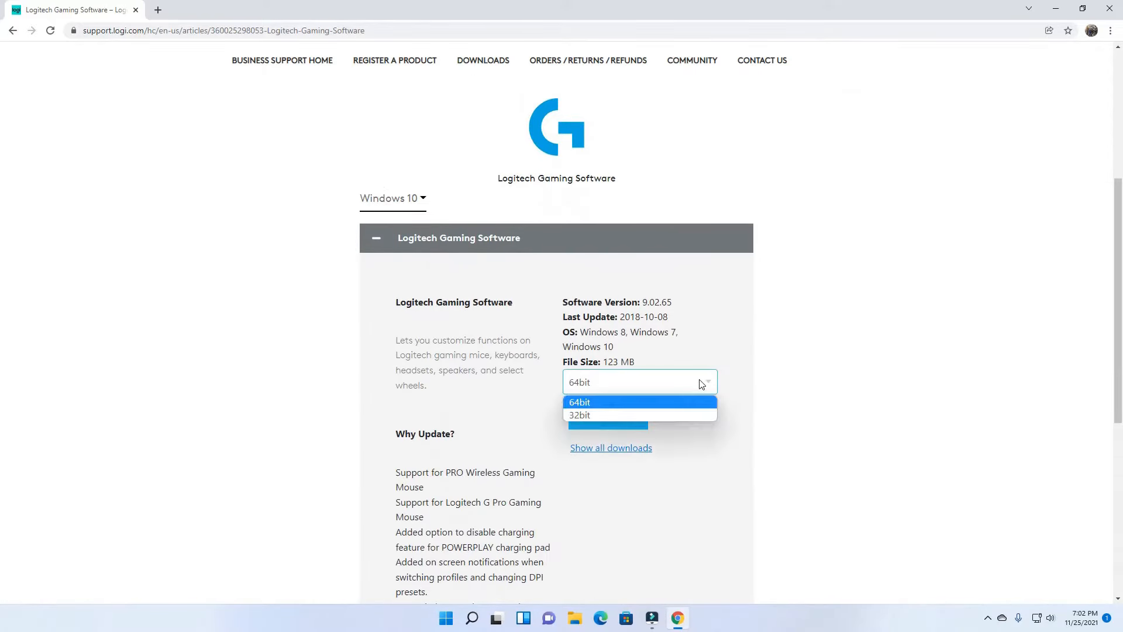
click(581, 403)
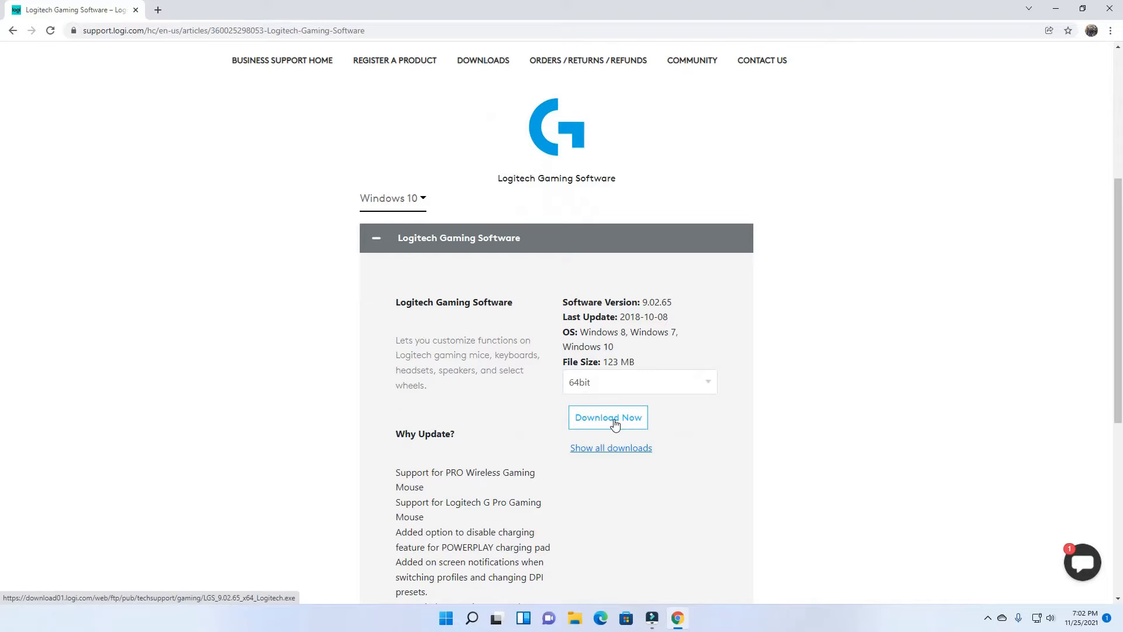
click(608, 417)
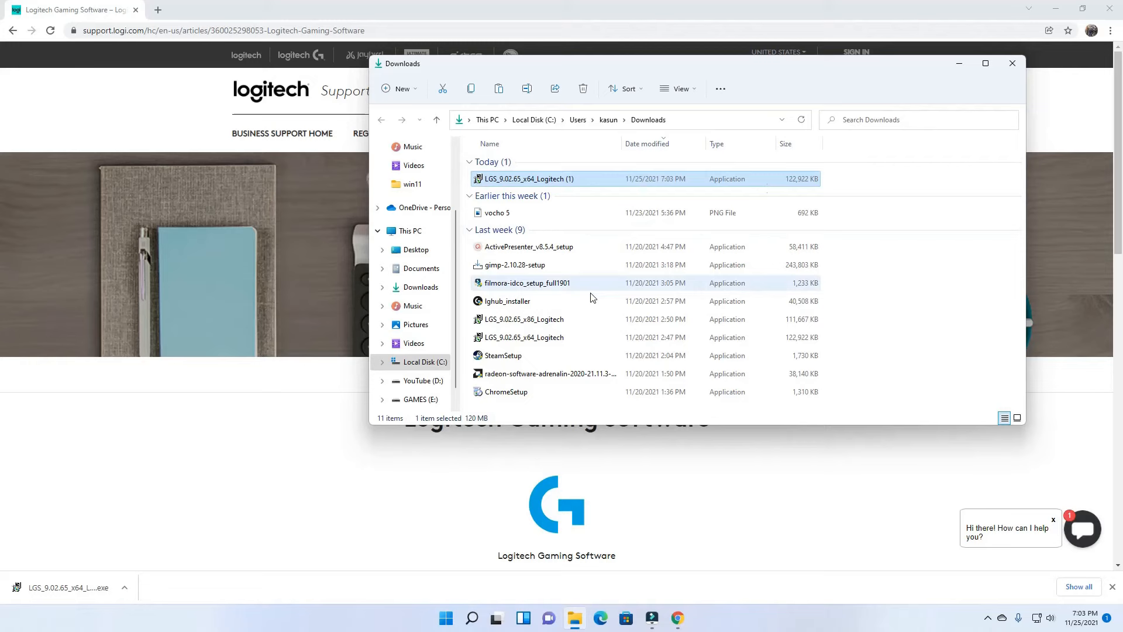
Step: Run the LGS_9.02.65_x64 installer from Downloads and dismiss the Windows 11 compatibility error
double_click(527, 178)
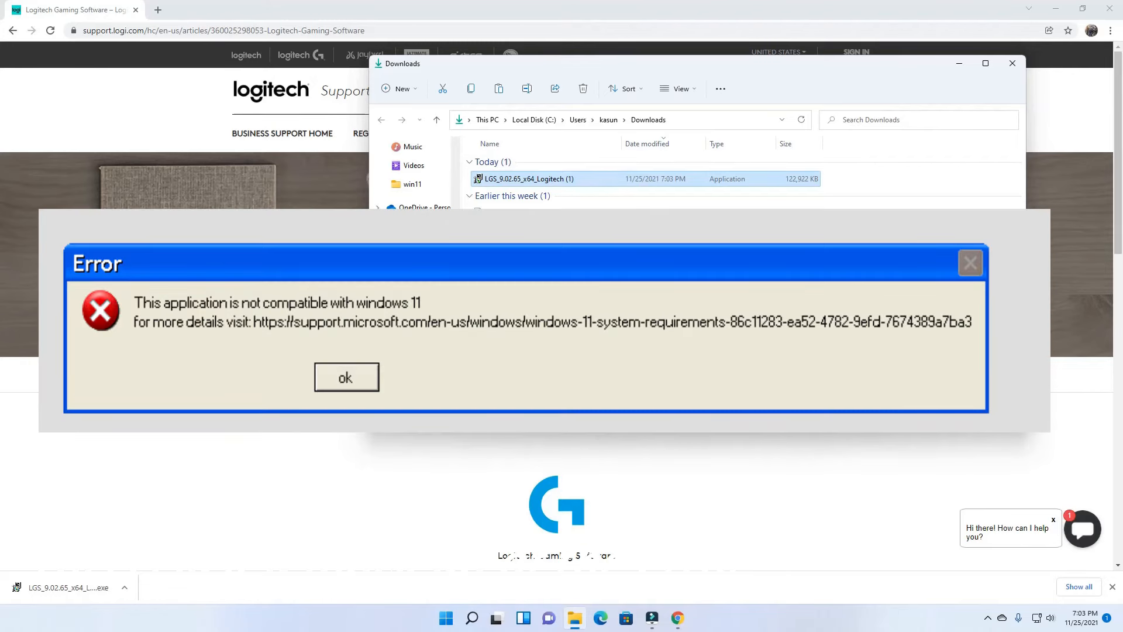
mouse_move(988, 622)
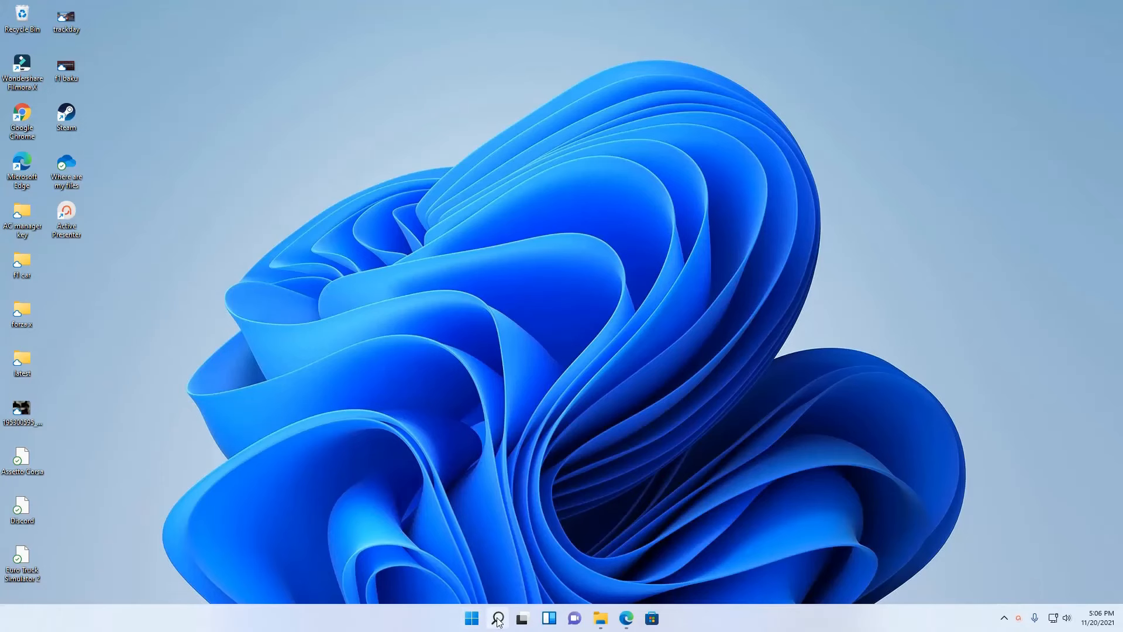
Step: Navigate Settings > Privacy & security > Windows Security to the Device security page
click(498, 618)
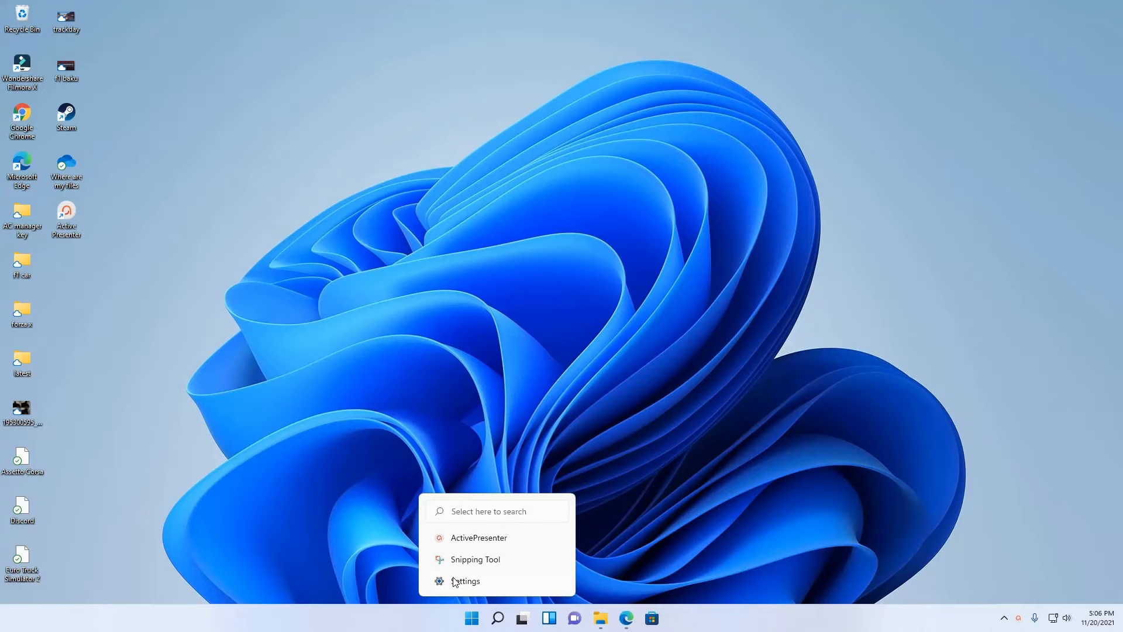
click(466, 580)
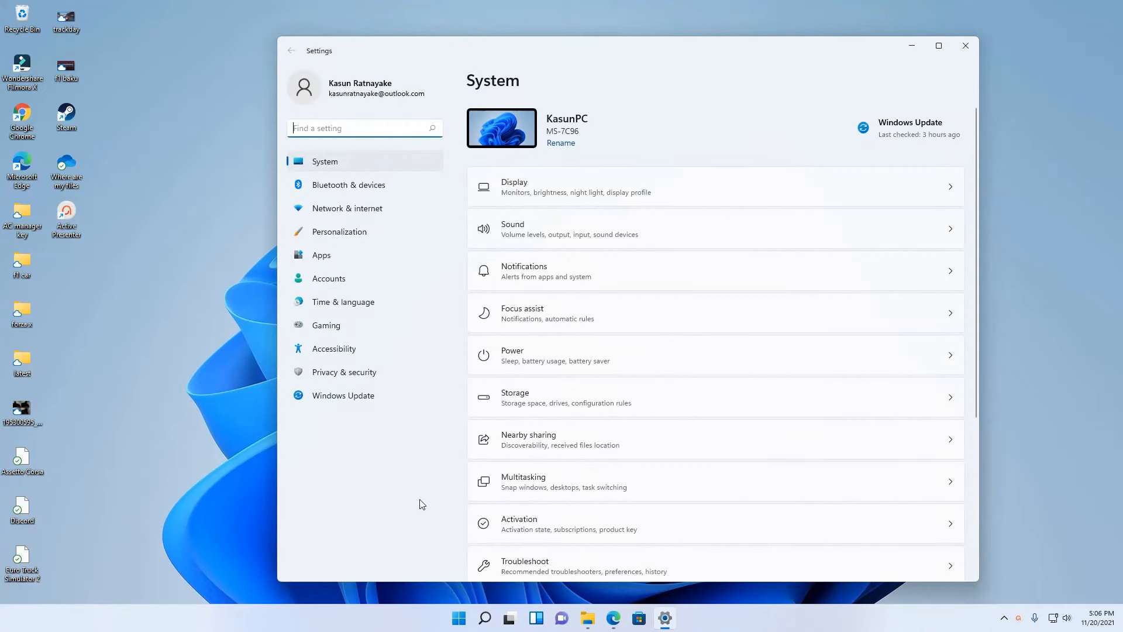
mouse_move(356, 383)
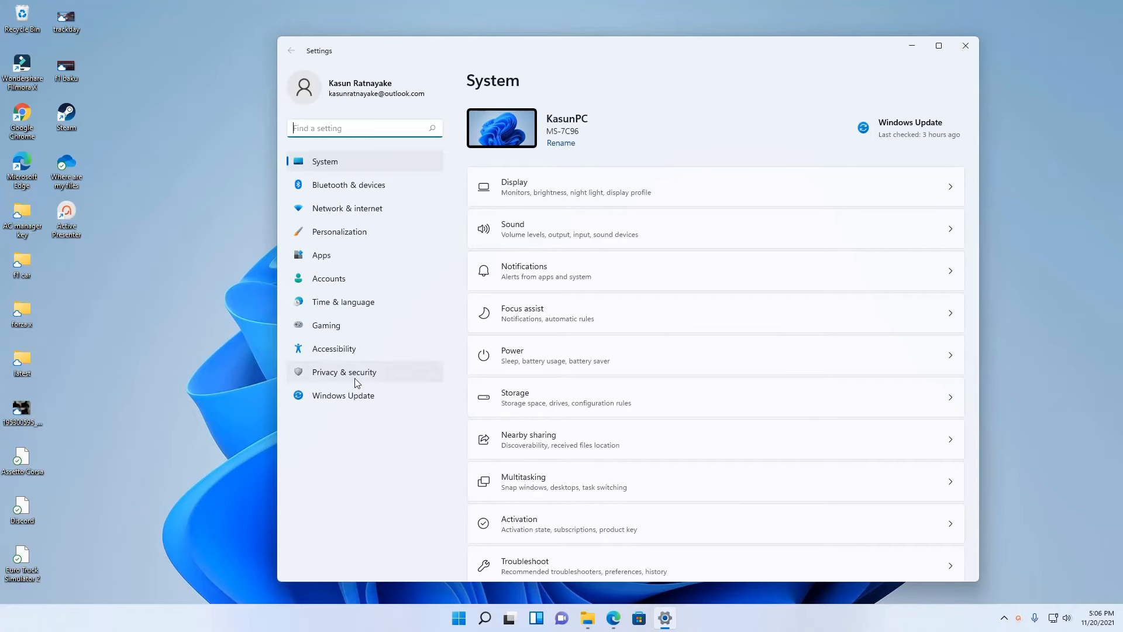
click(344, 372)
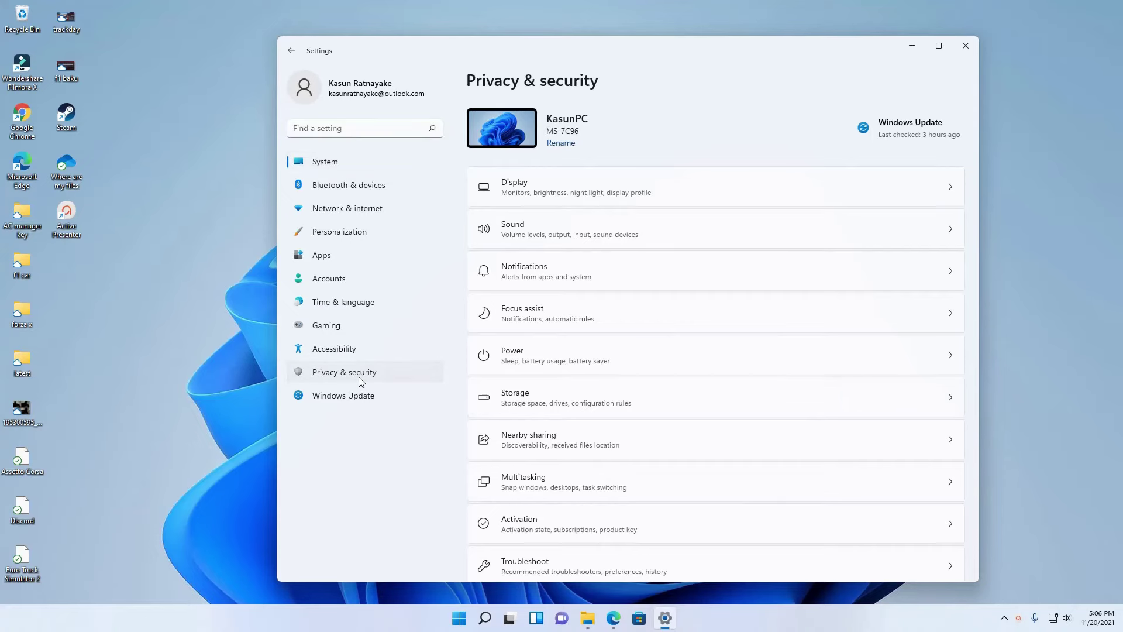
scroll(down, 3)
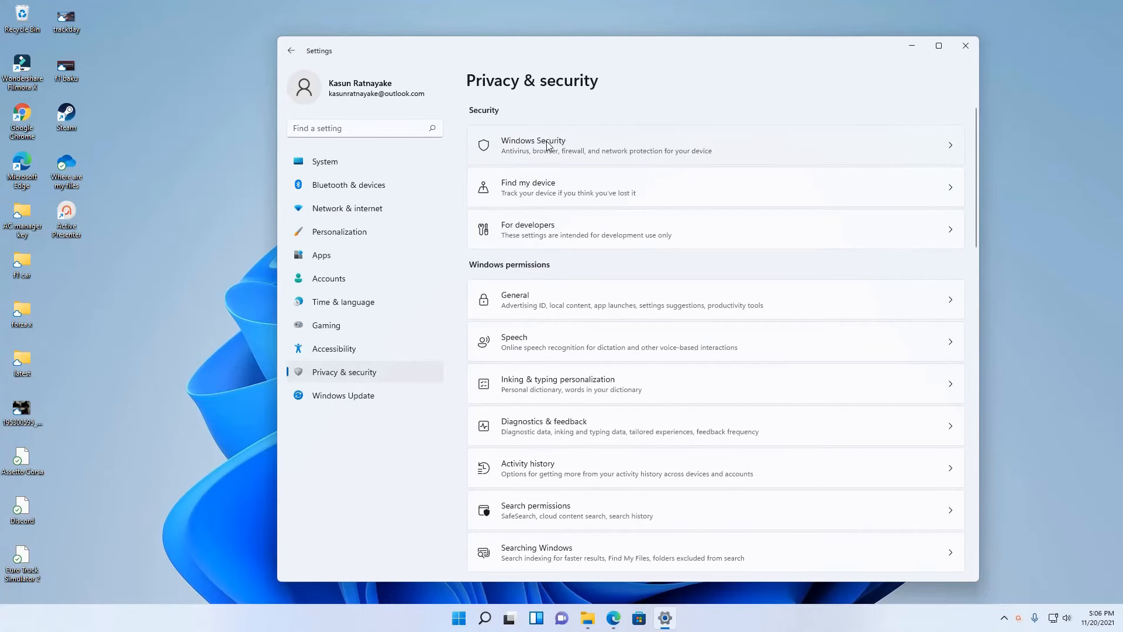
click(548, 145)
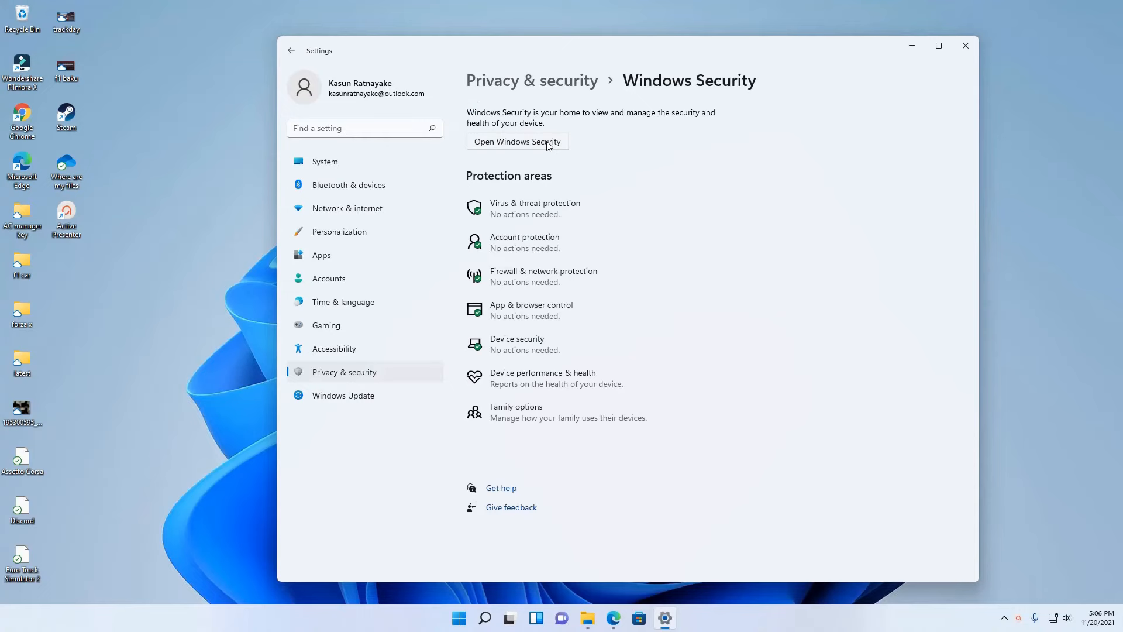
mouse_move(543, 220)
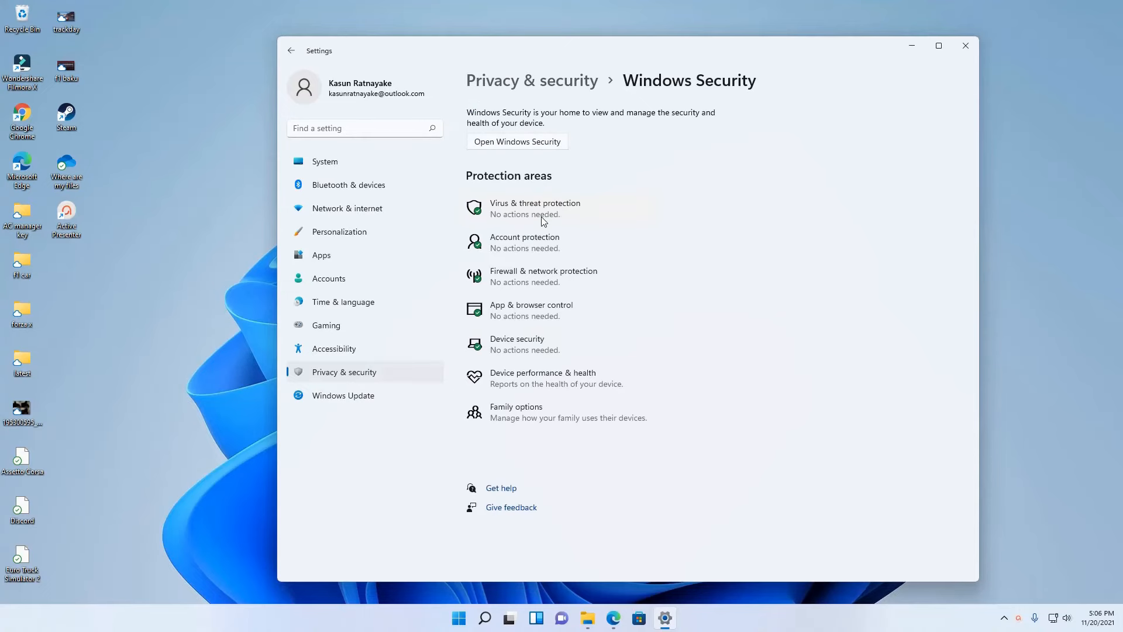
mouse_move(518, 353)
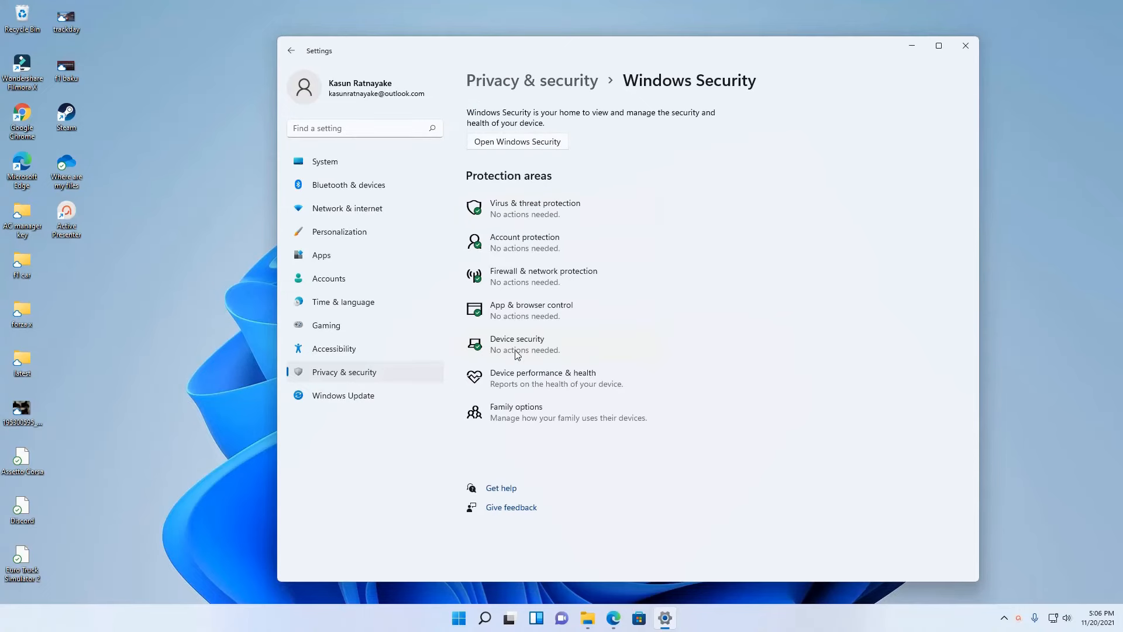
click(517, 339)
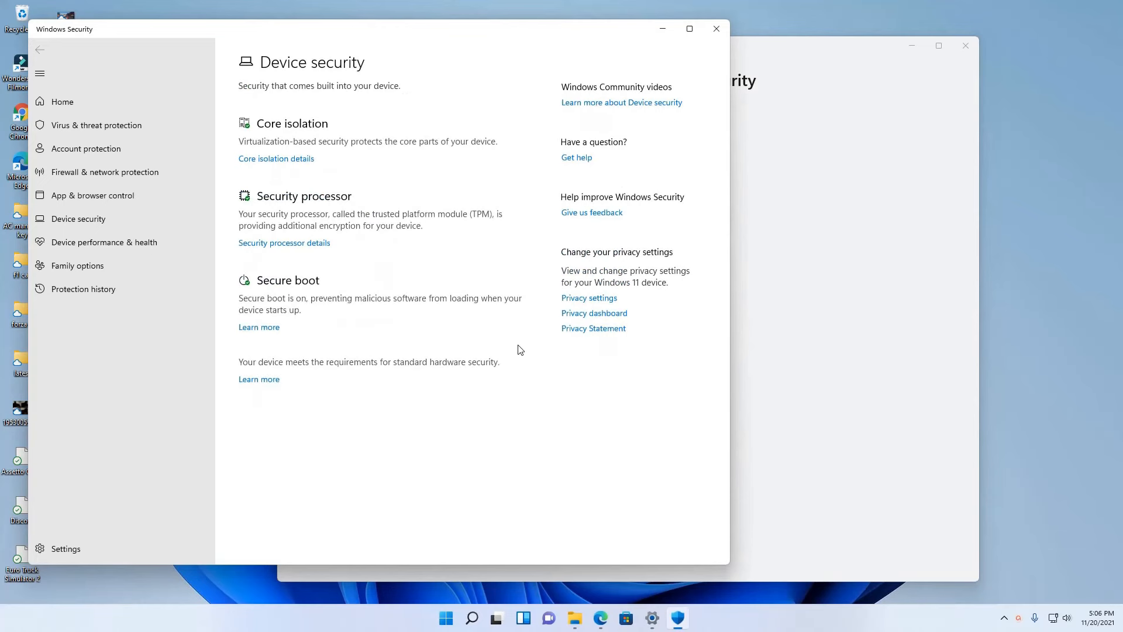
mouse_move(404, 391)
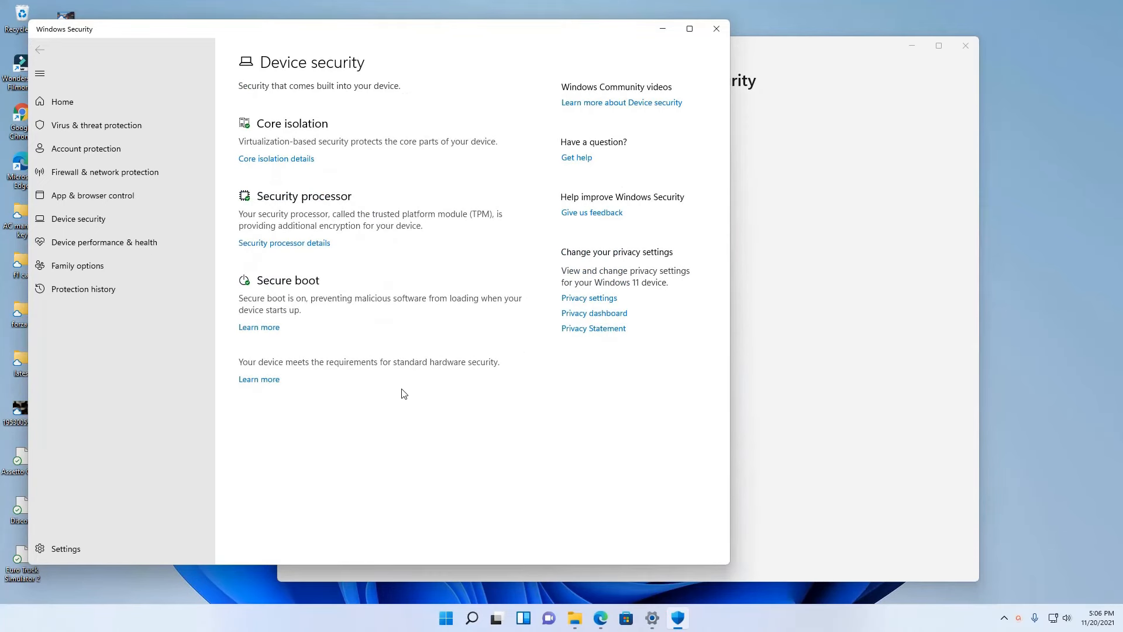
mouse_move(328, 139)
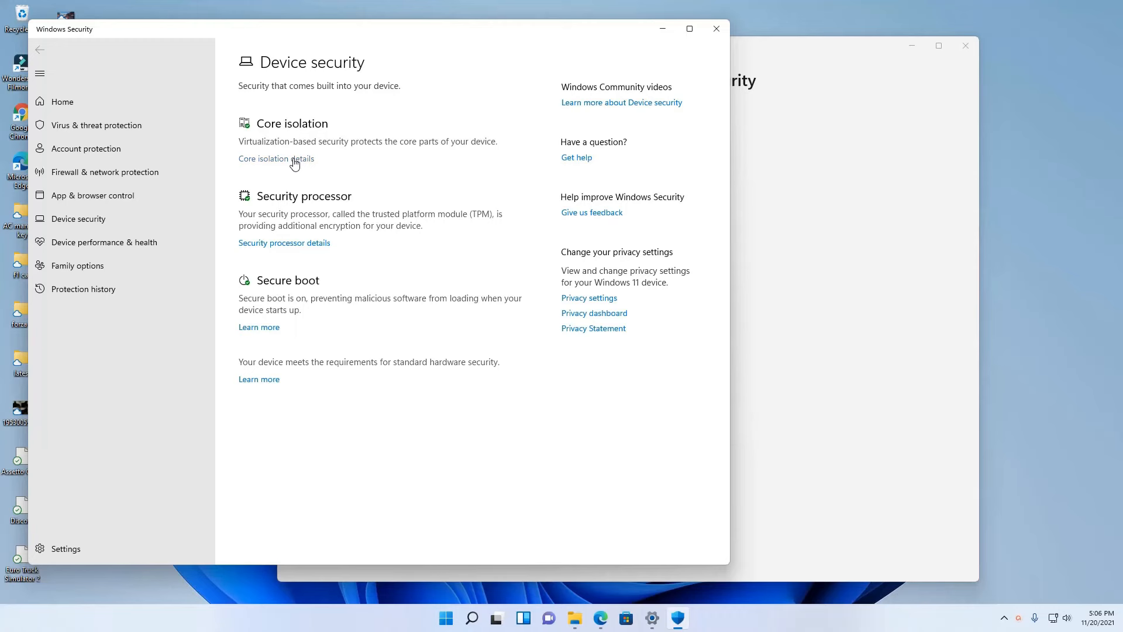
Step: View Core isolation details, where Memory integrity is switched off
click(276, 159)
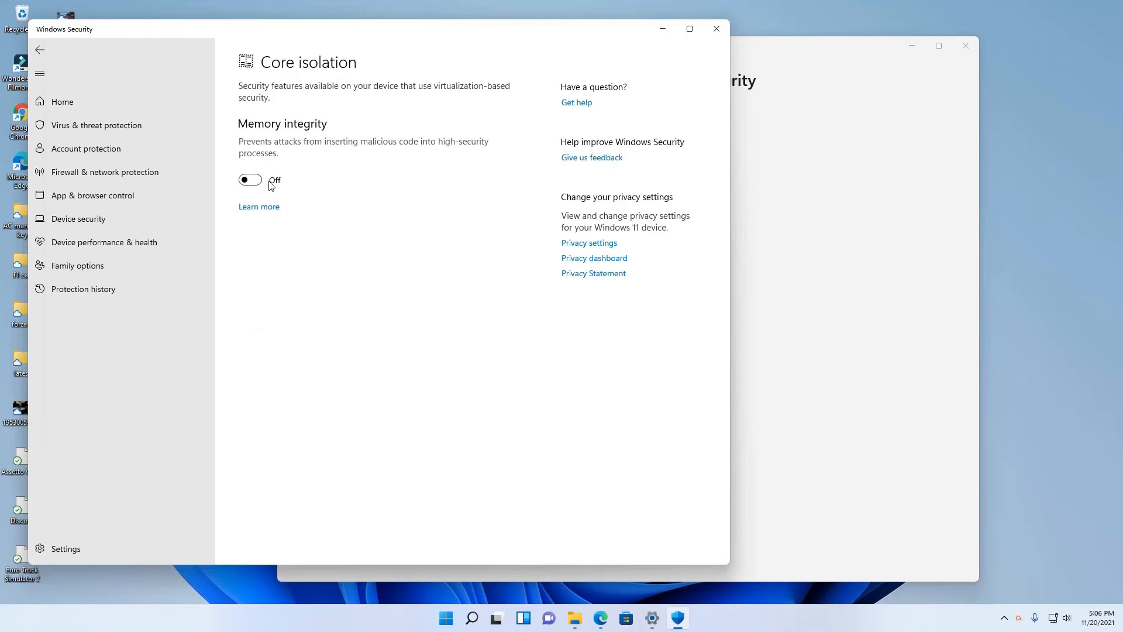
mouse_move(231, 194)
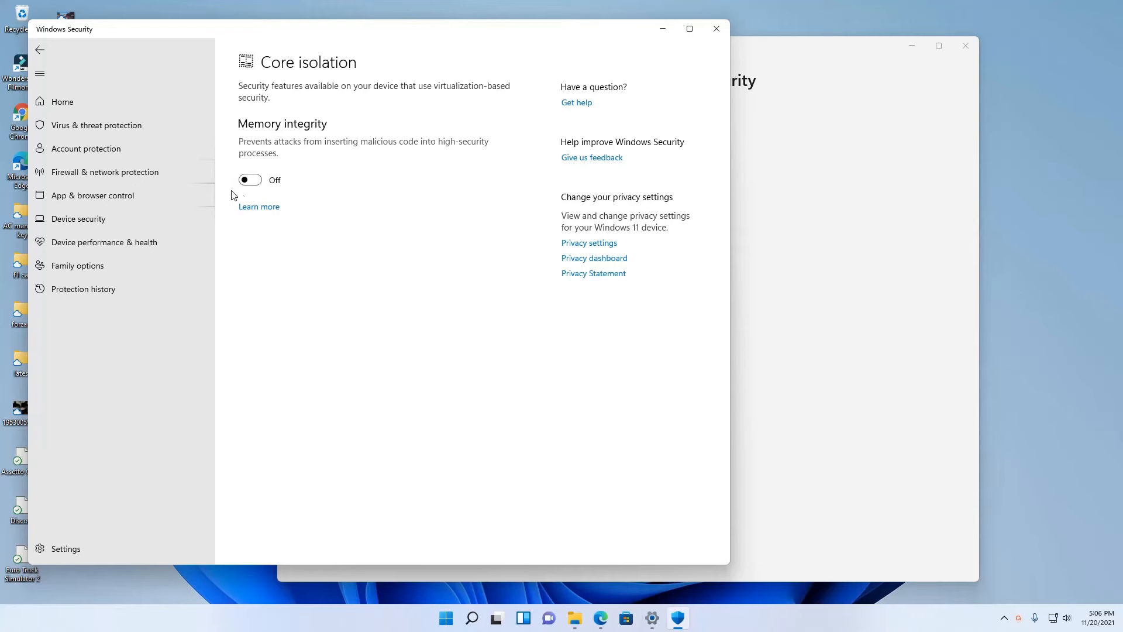
mouse_move(266, 137)
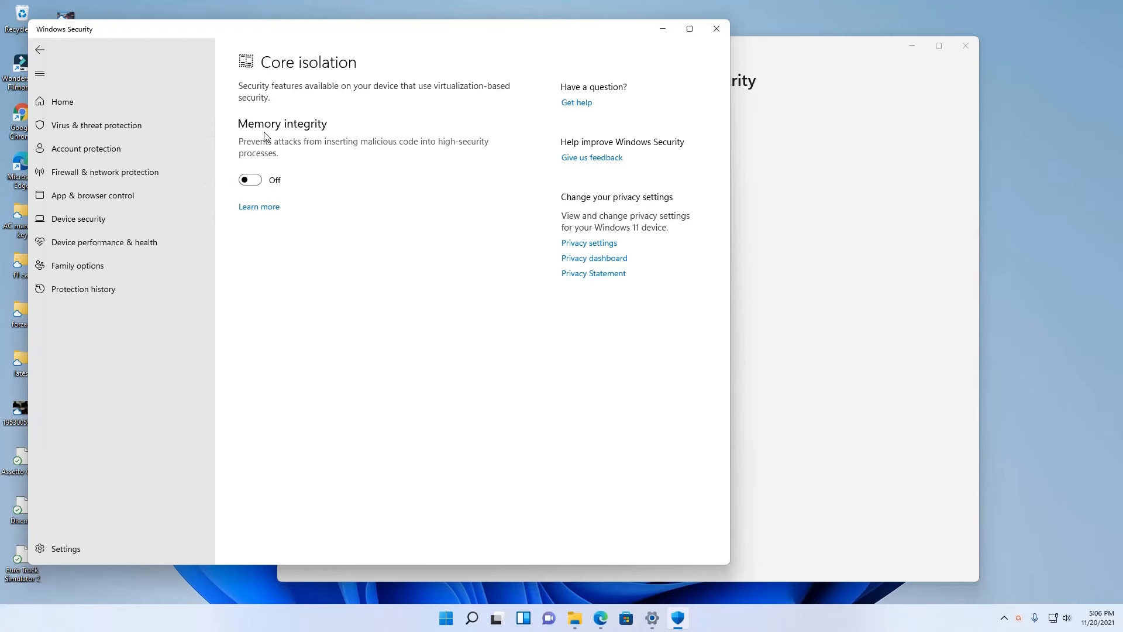
mouse_move(264, 192)
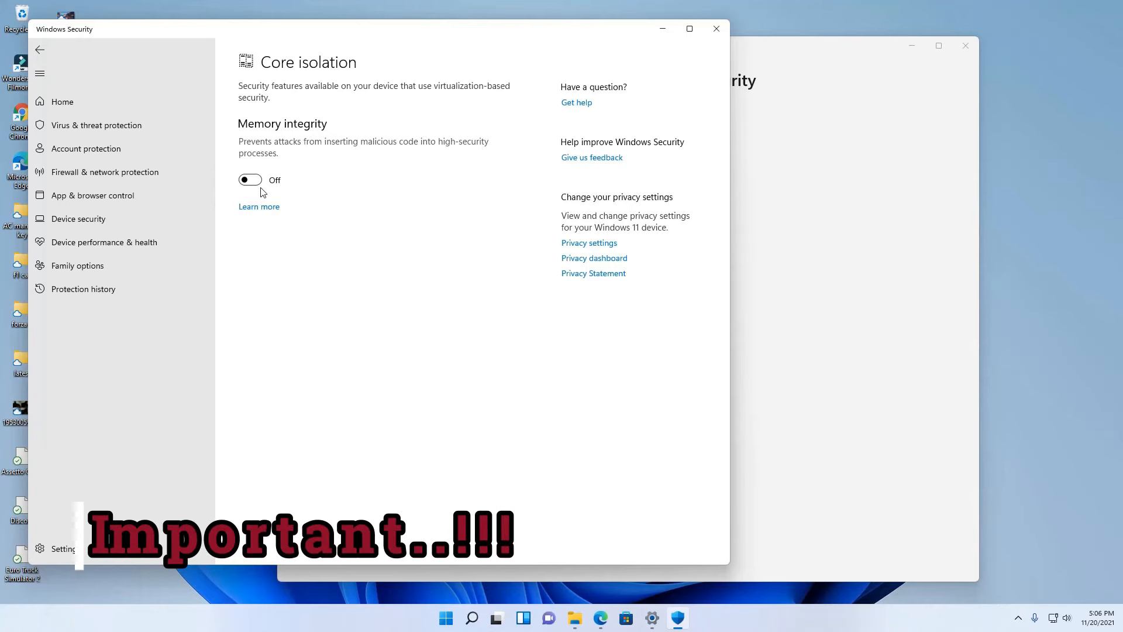
mouse_move(574, 618)
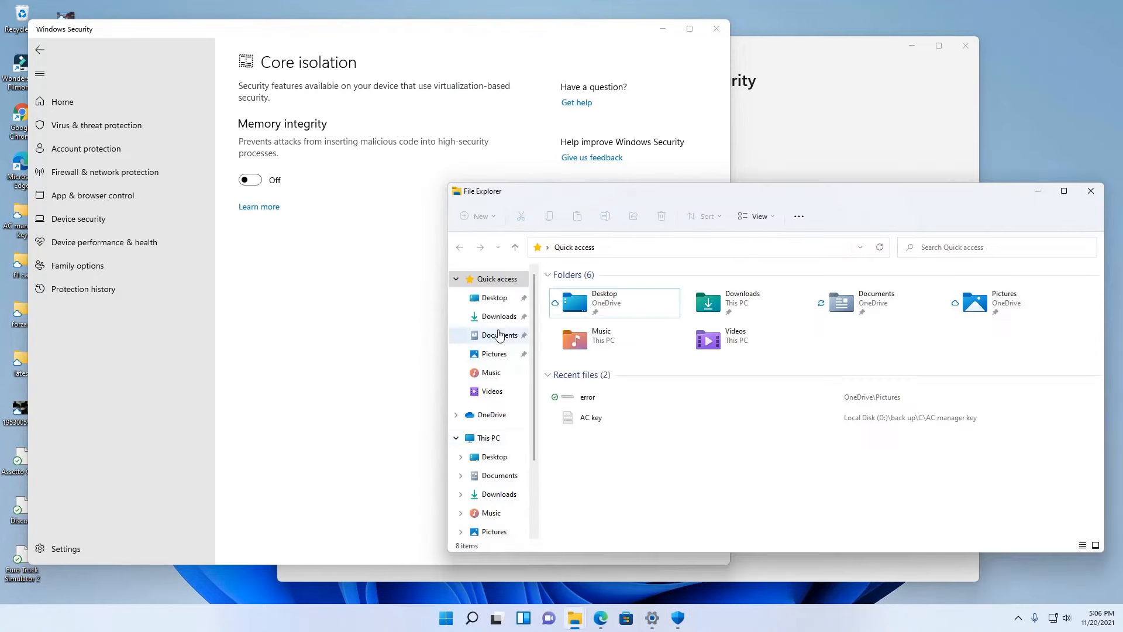
Step: Launch the LGS_9.02.65_x64 installer again from Downloads, reaching its Logitech welcome screen
click(499, 316)
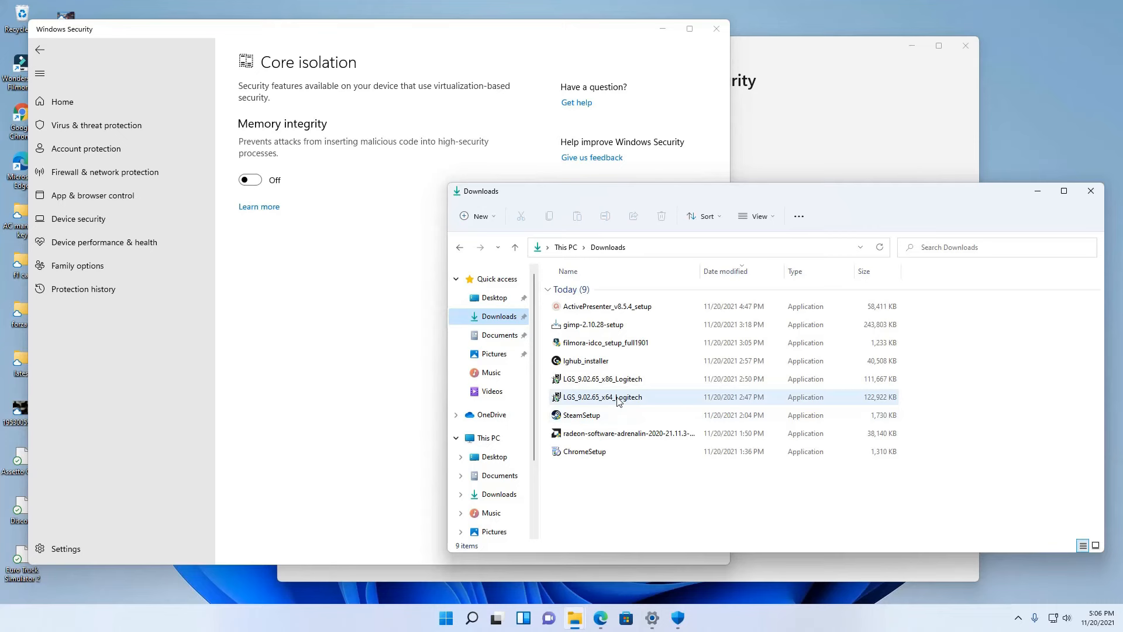
double_click(601, 397)
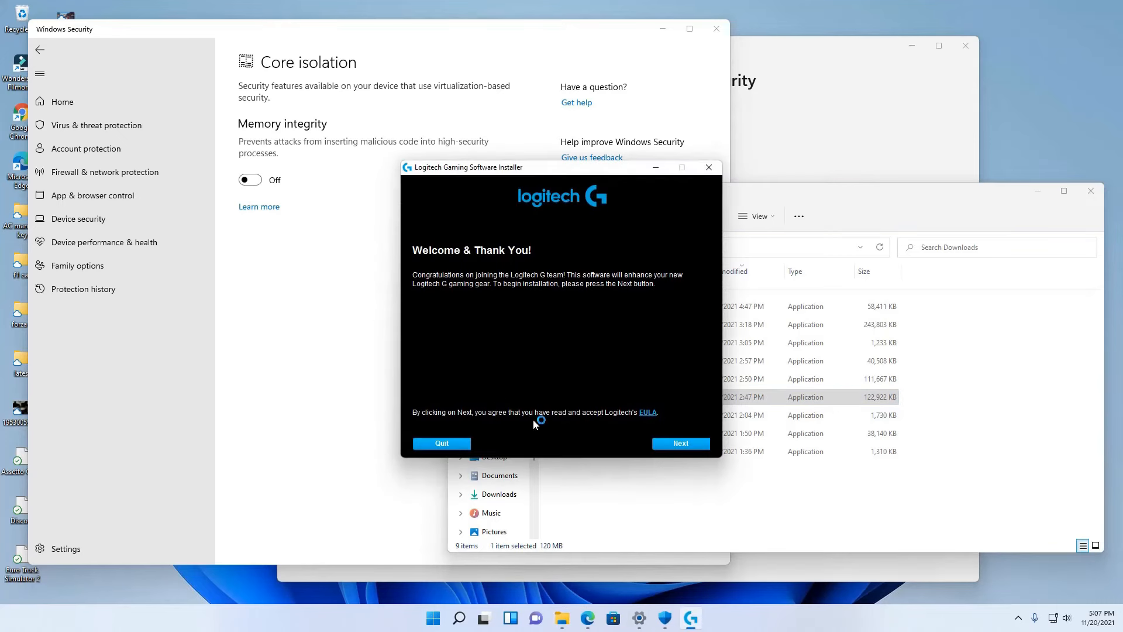
mouse_move(565, 439)
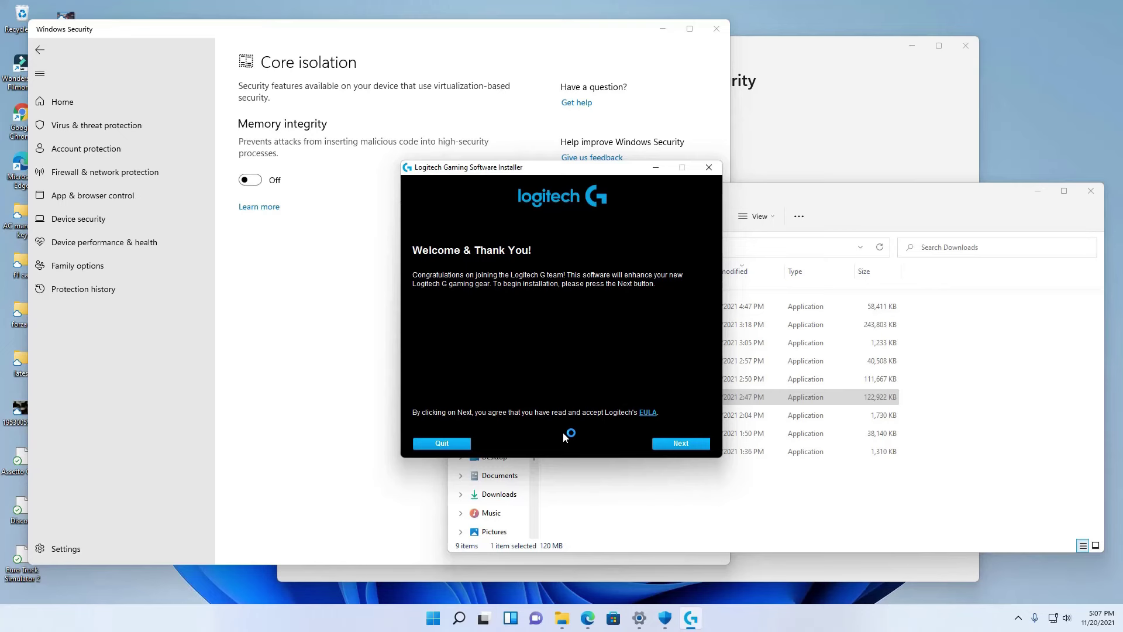
mouse_move(981, 518)
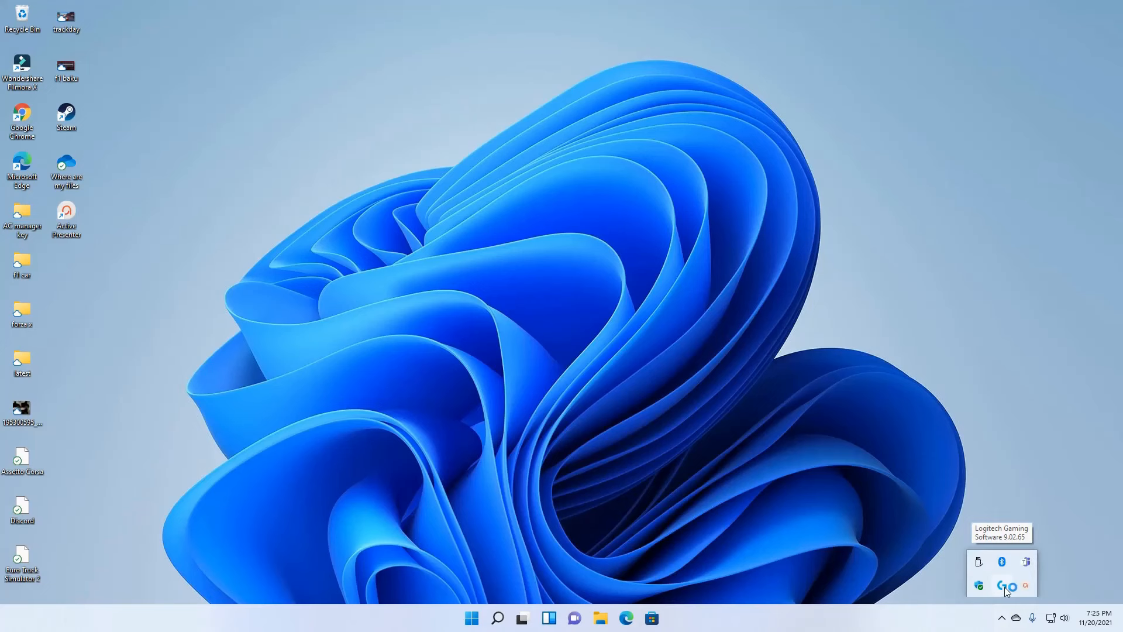
Step: Enable the steering wheel's centering spring in force feedback games at 10% and confirm
click(1002, 586)
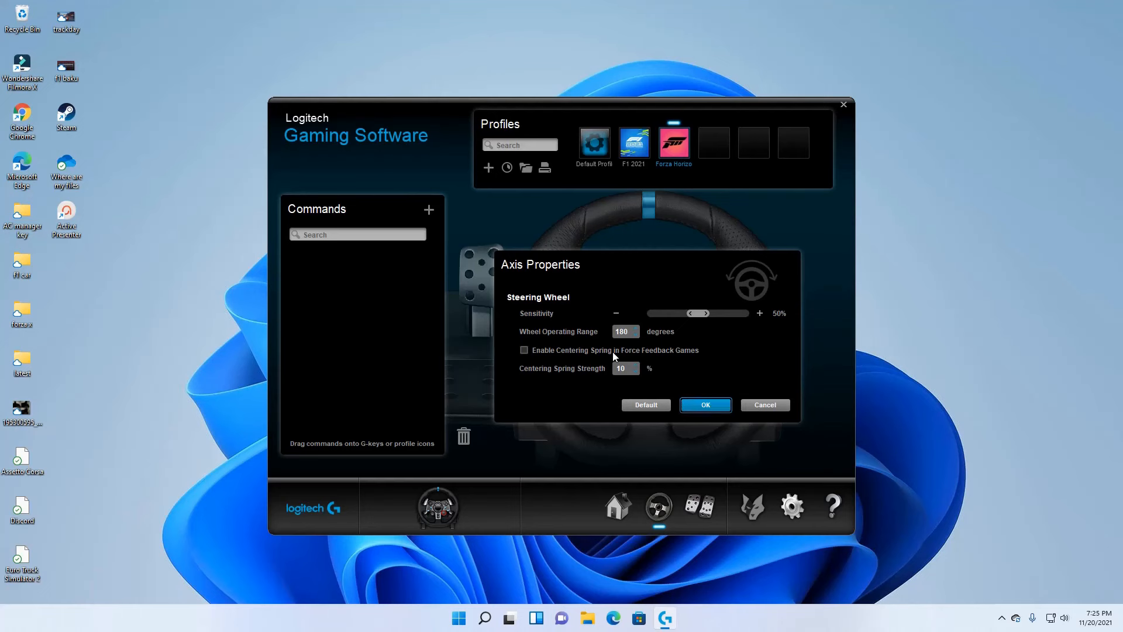
click(525, 350)
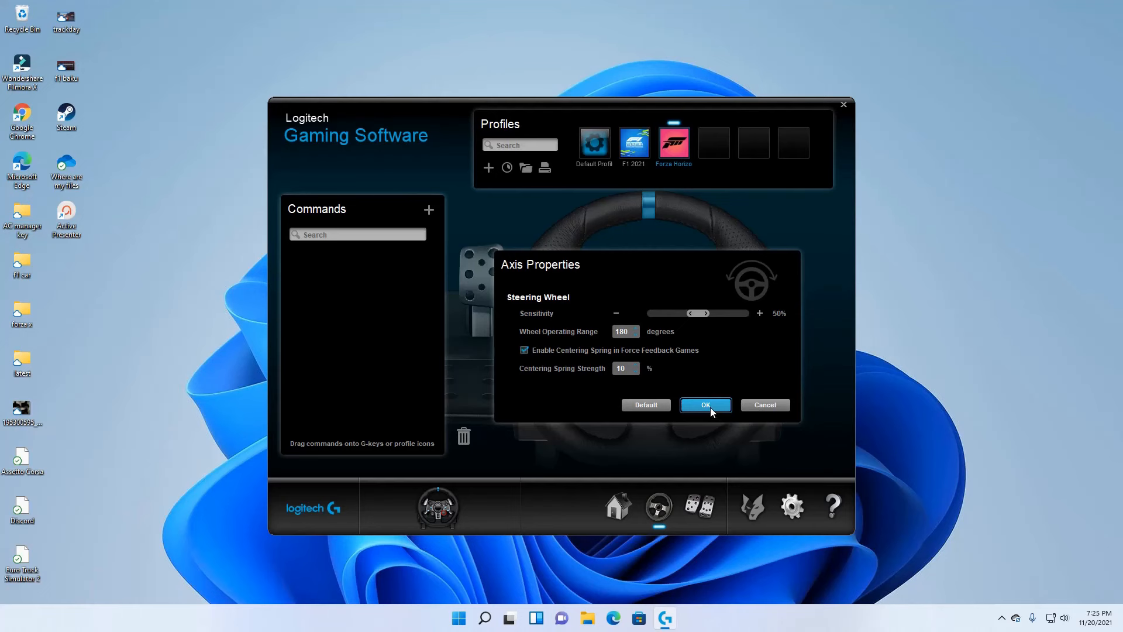
click(706, 405)
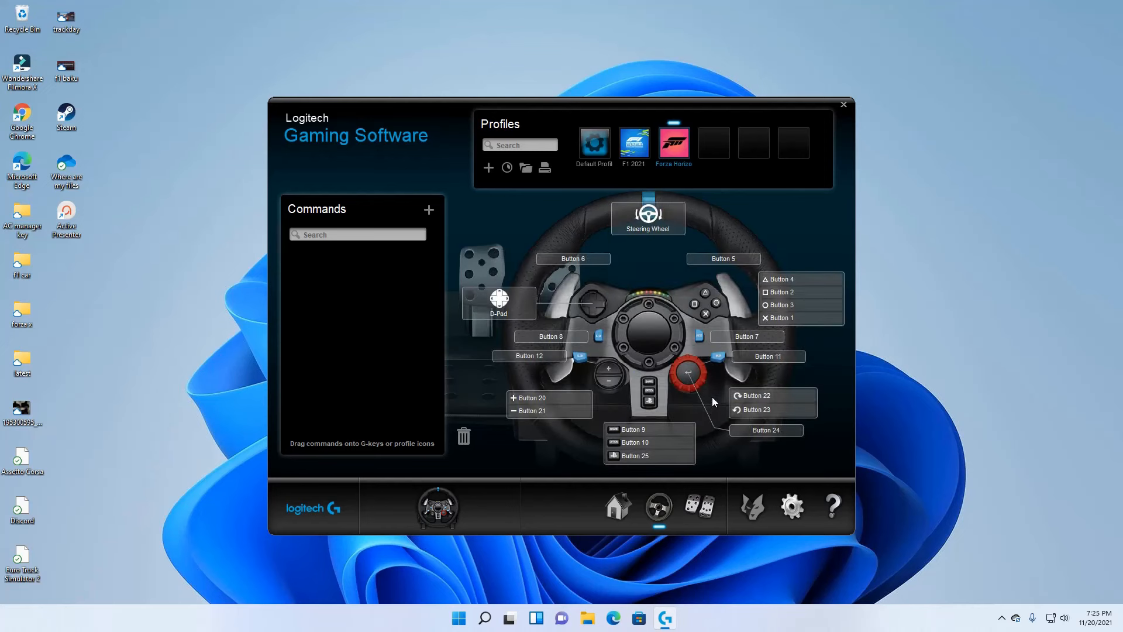